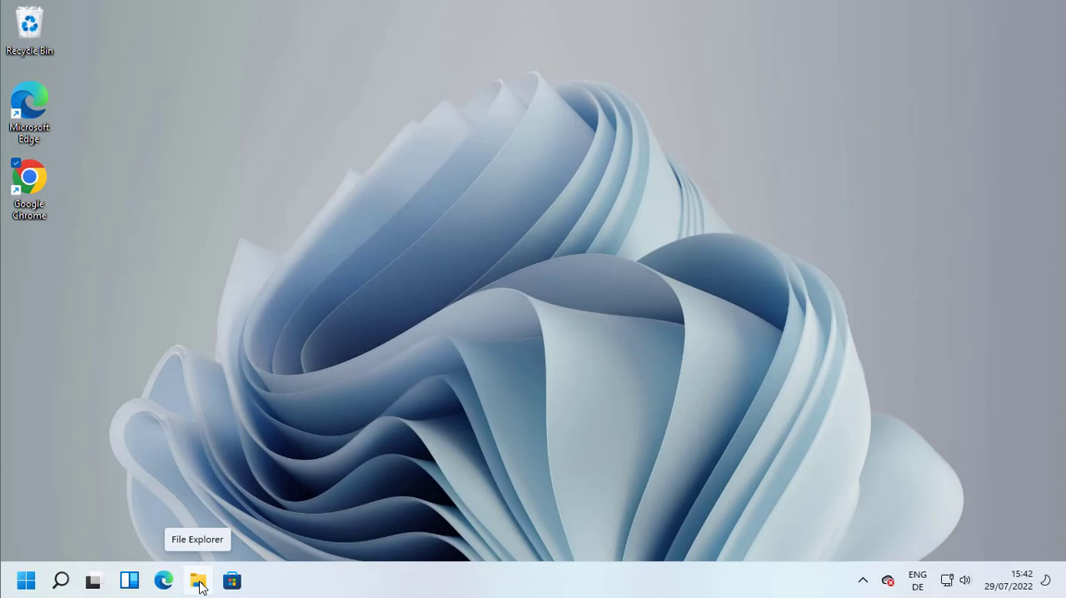
- Launch setup.exe from the Downloads folder via the File Explorer taskbar jump list
{"action": "right_click", "coordinate": [197, 579]}
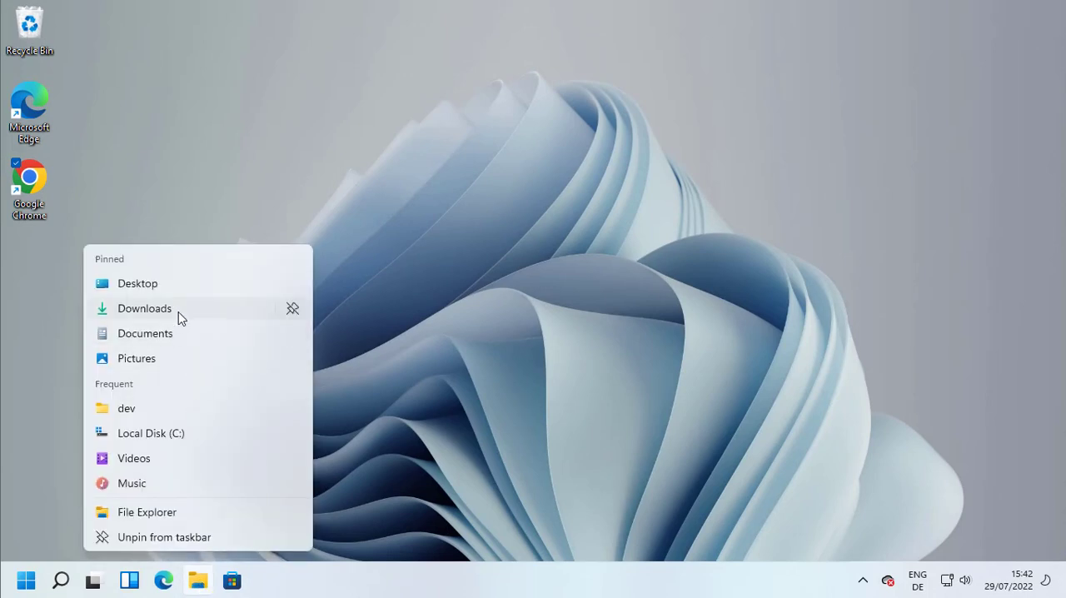
{"action": "left_click", "coordinate": [583, 317]}
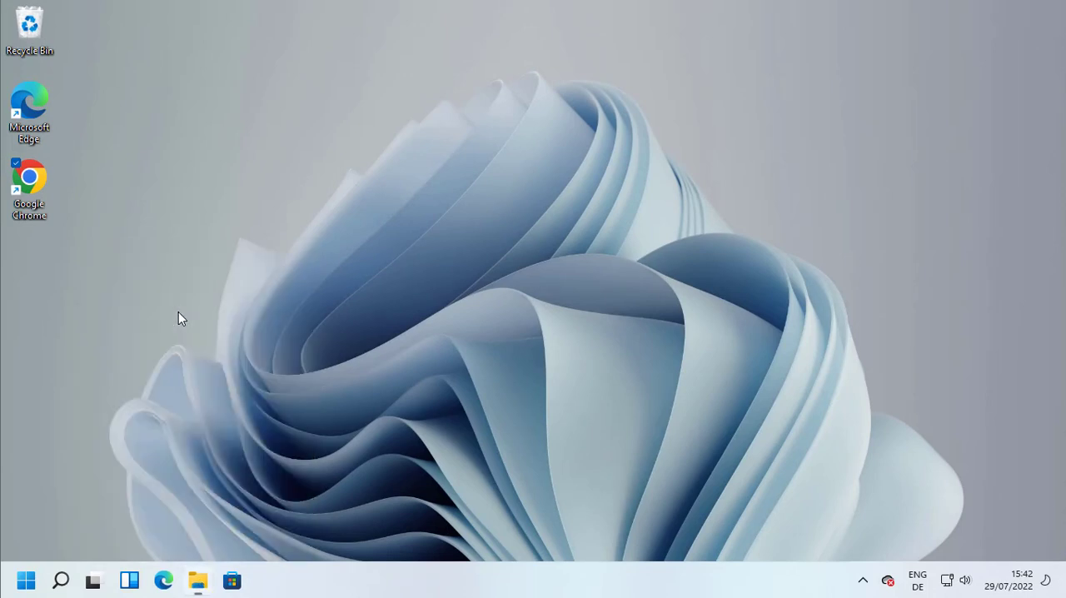
{"action": "left_click", "coordinate": [196, 578]}
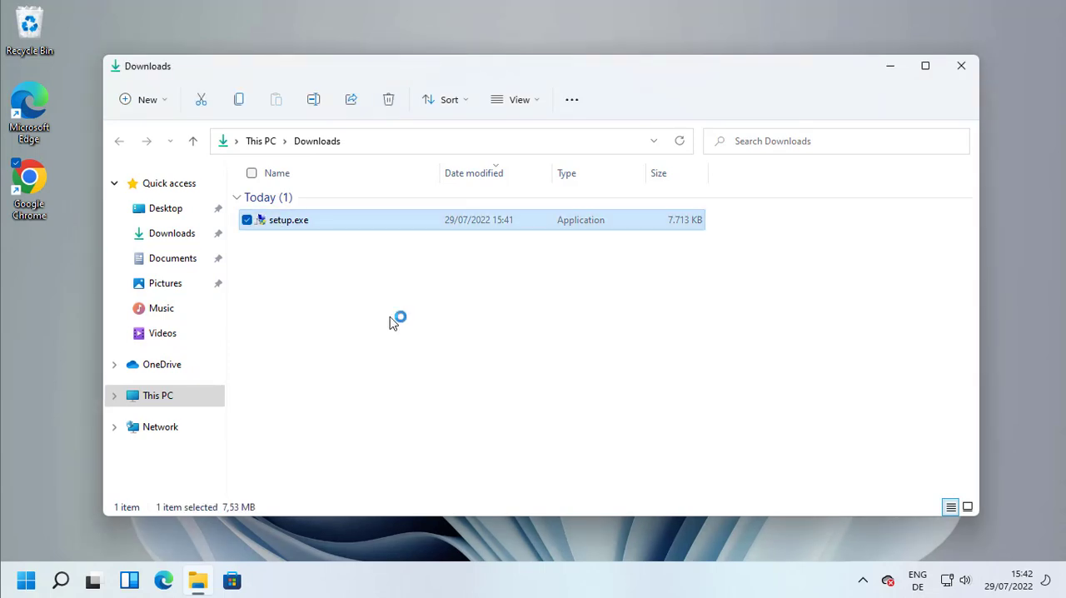
{"action": "mouse_move", "coordinate": [408, 420]}
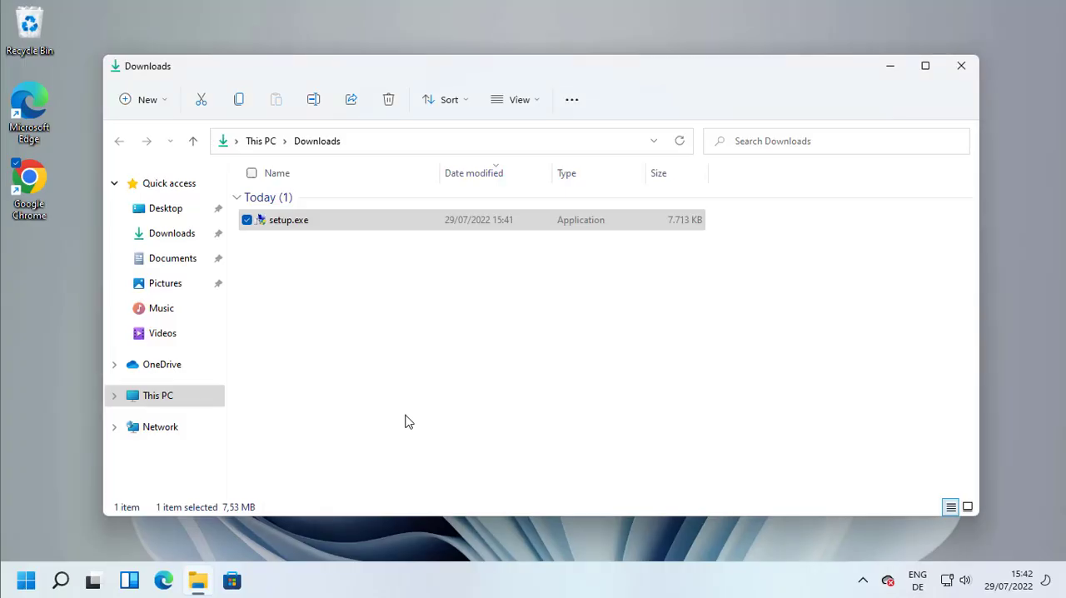
{"action": "double_click", "coordinate": [290, 220]}
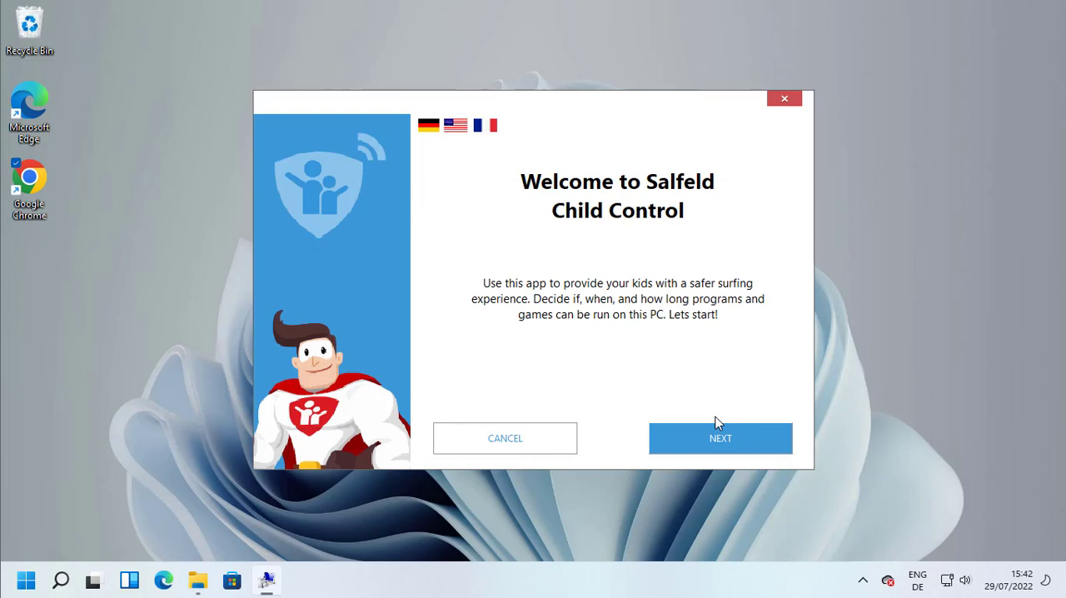
- Continue past the welcome screen and accept the privacy agreement
{"action": "left_click", "coordinate": [719, 438]}
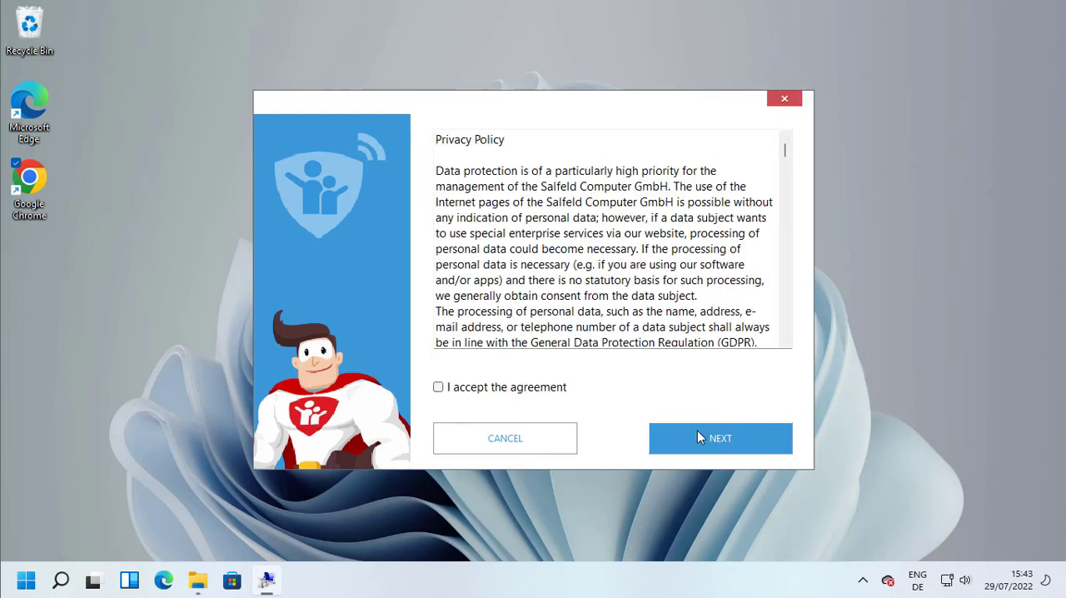
{"action": "left_click", "coordinate": [438, 387]}
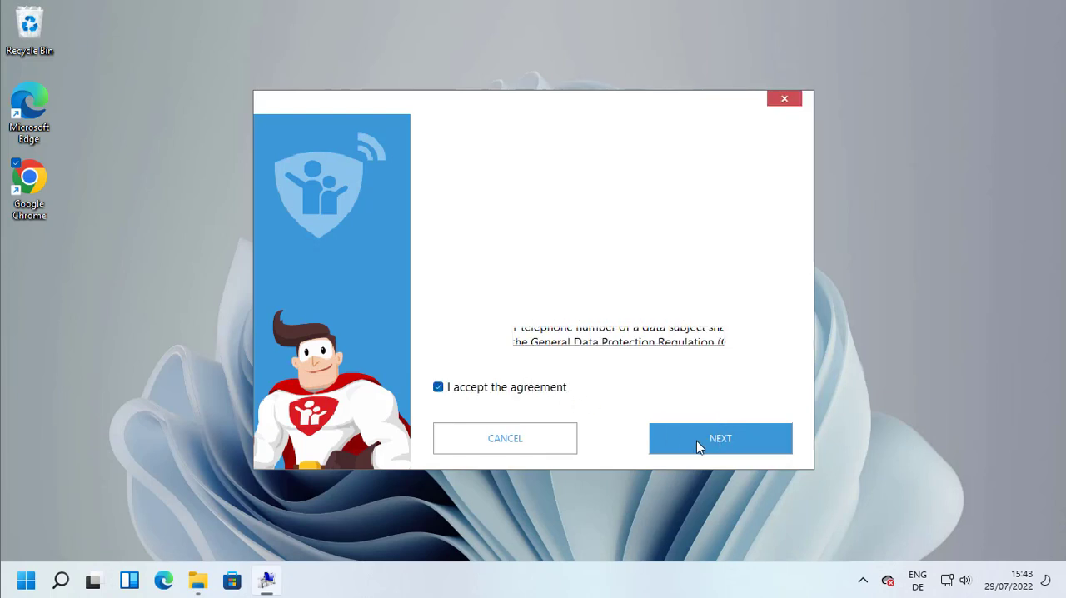
{"action": "left_click", "coordinate": [720, 438]}
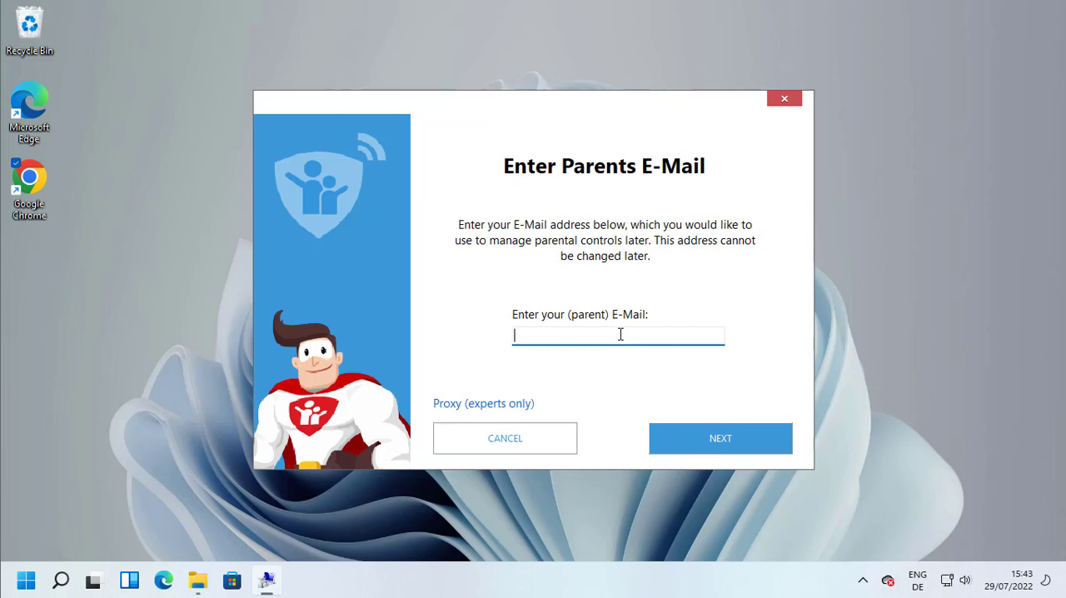
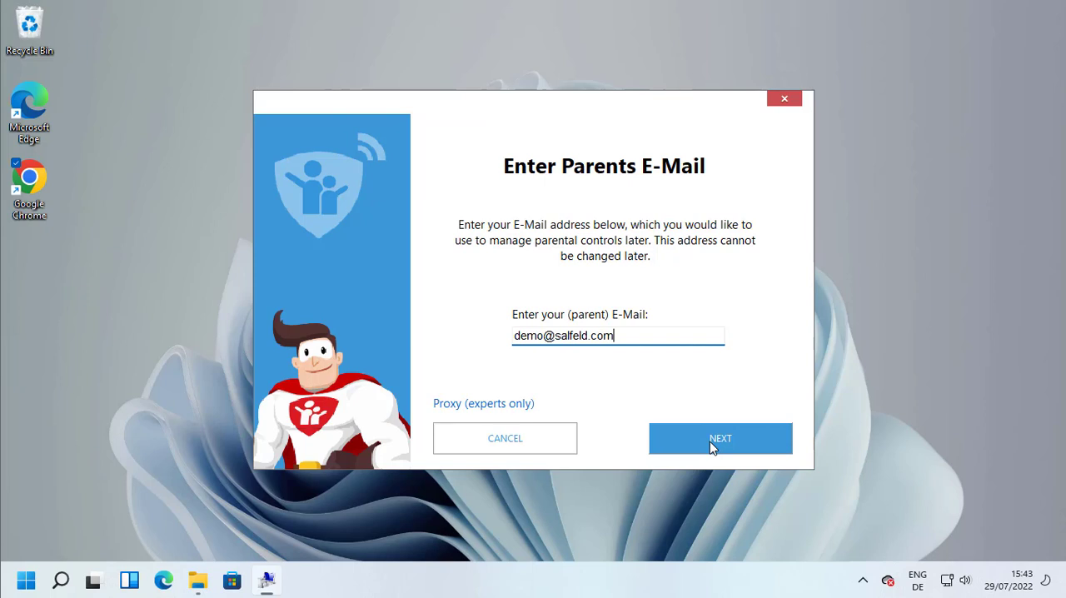
{"action": "left_click", "coordinate": [720, 438]}
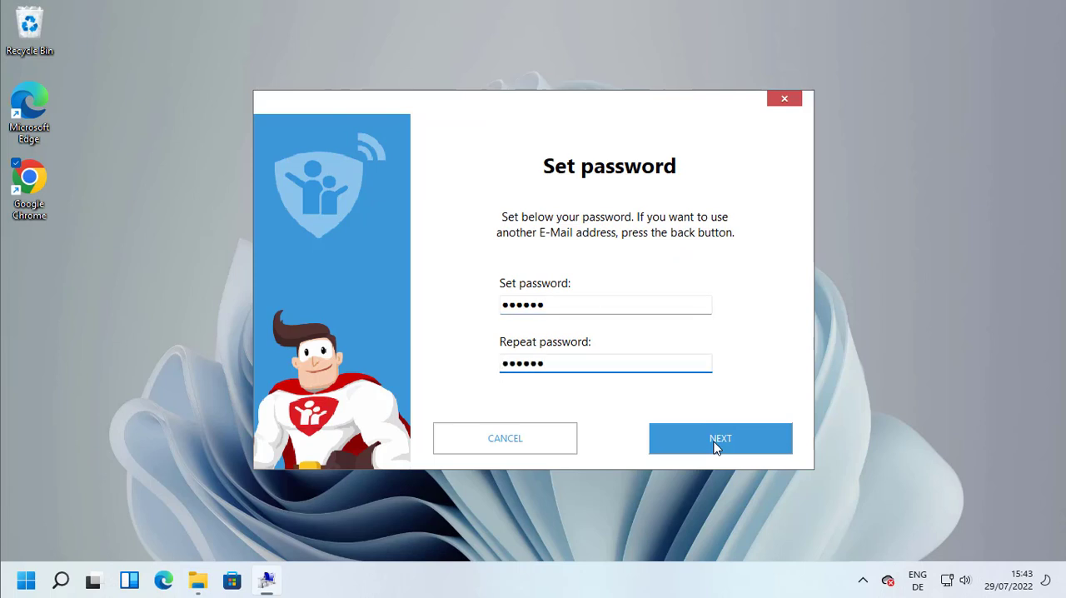
- Name the device LISA-PC, confirm the monitored users and complete the installation
{"action": "left_click", "coordinate": [719, 438]}
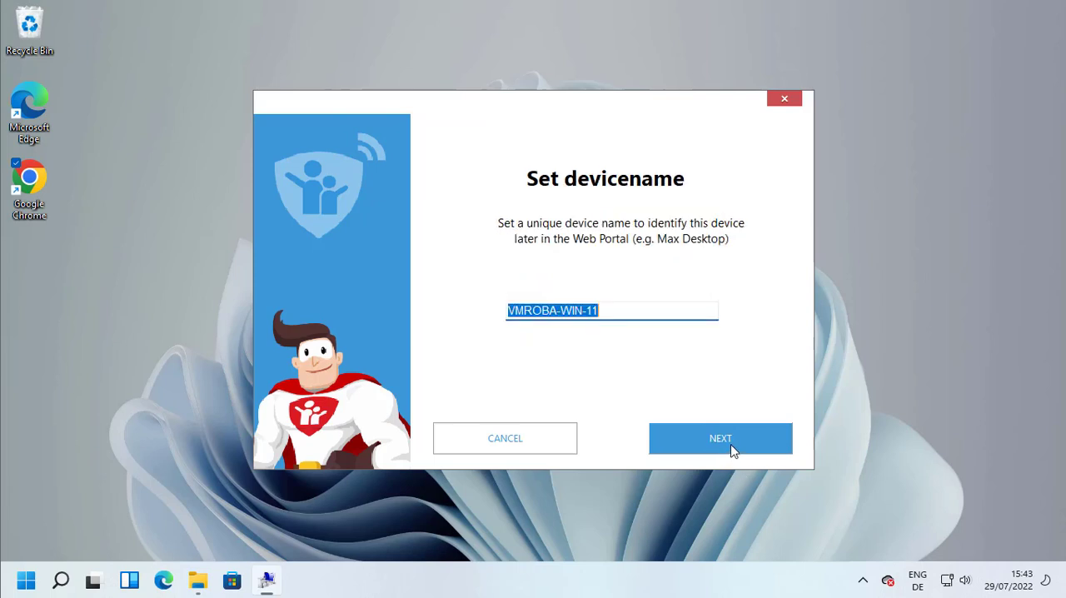
{"action": "type", "text": "LISA"}
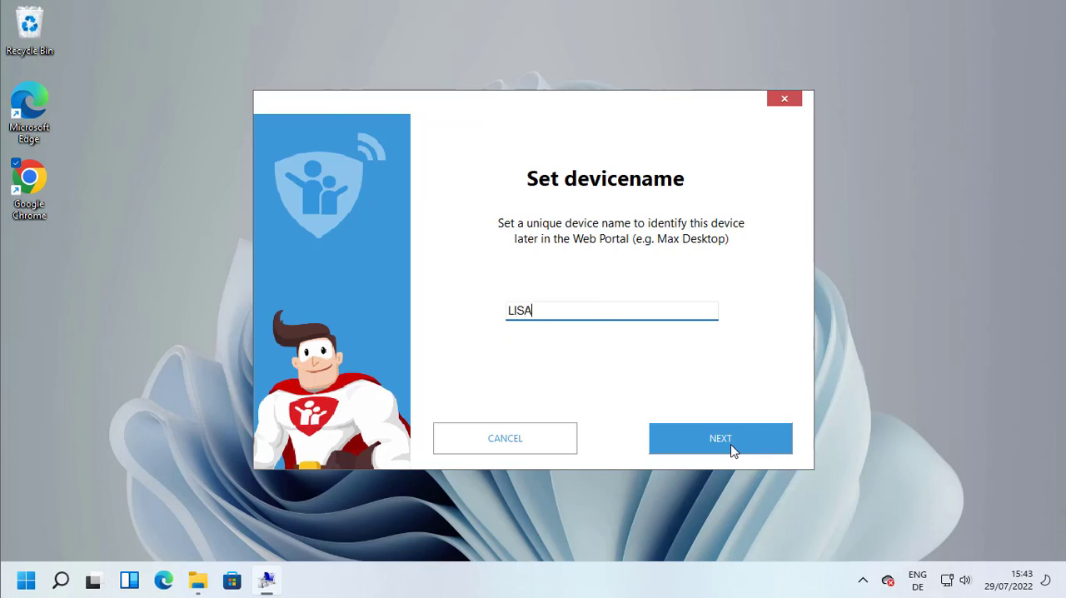
{"action": "type", "text": "-PC"}
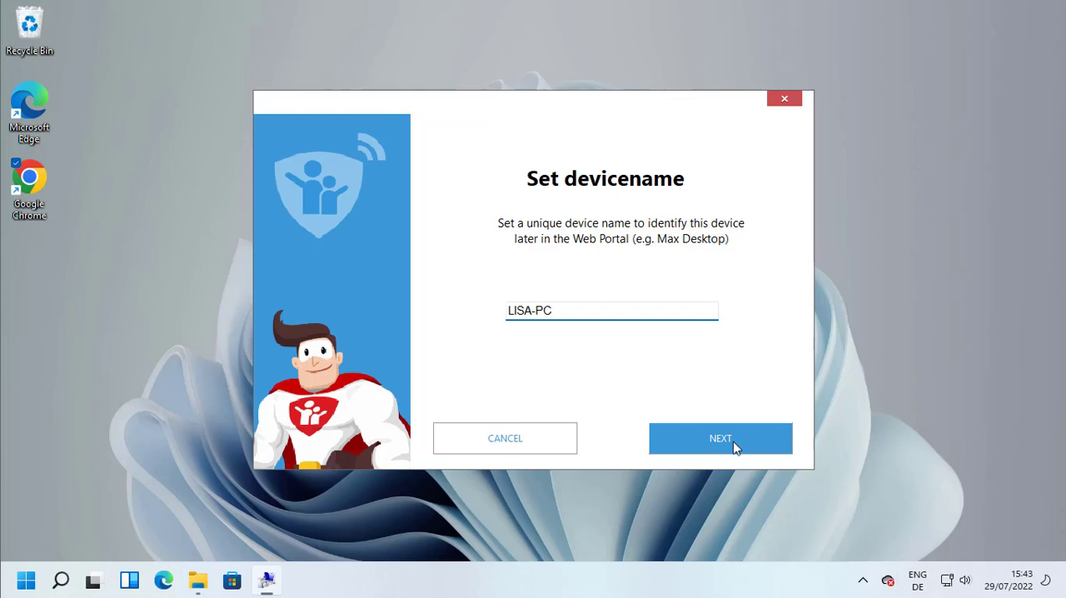
{"action": "left_click", "coordinate": [719, 438]}
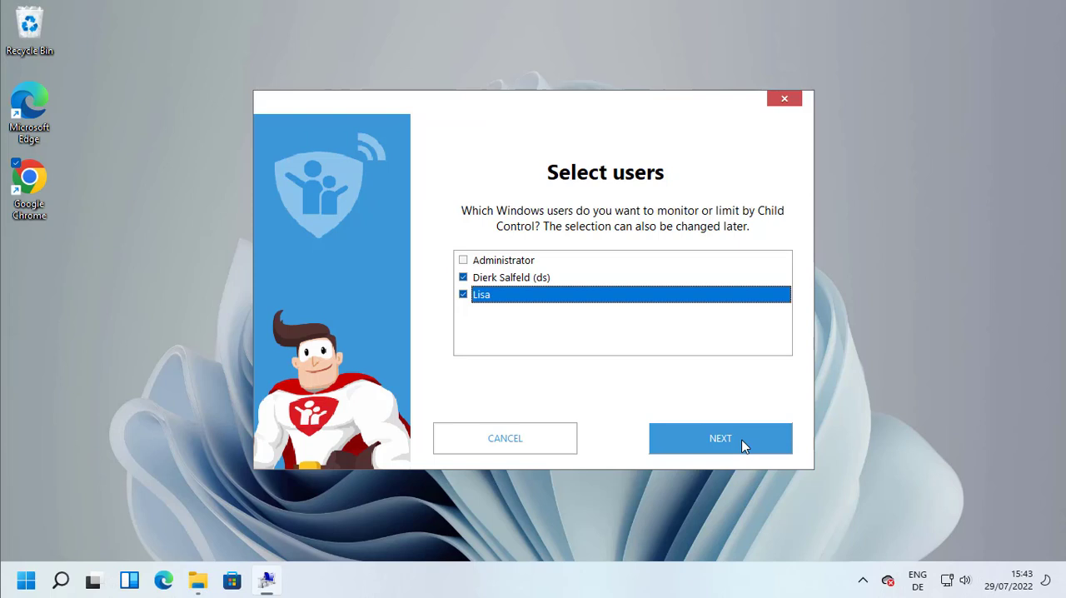
{"action": "left_click", "coordinate": [720, 438]}
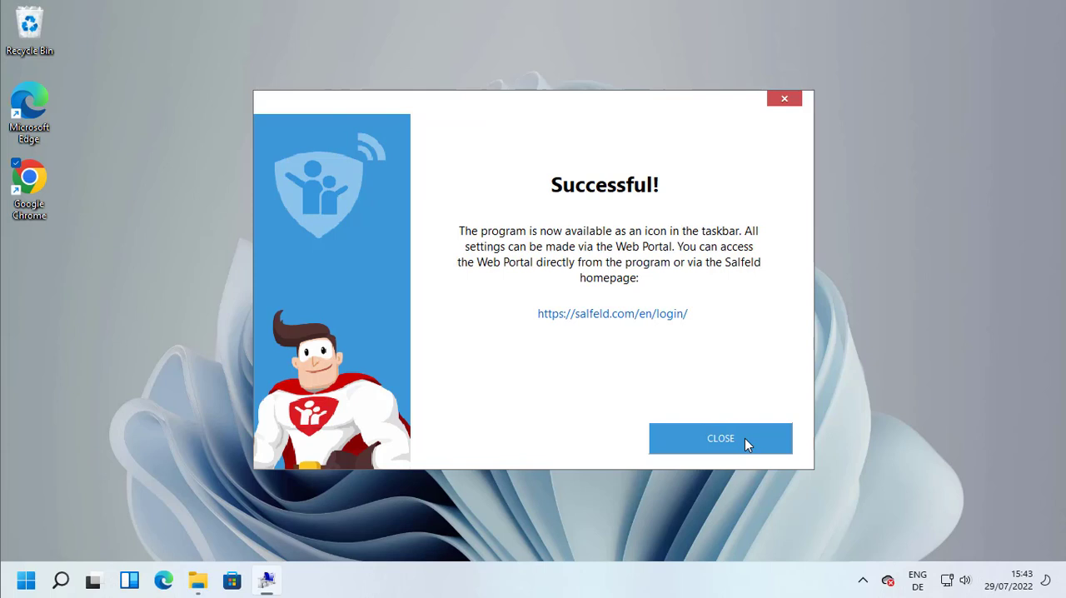
{"action": "mouse_move", "coordinate": [756, 460]}
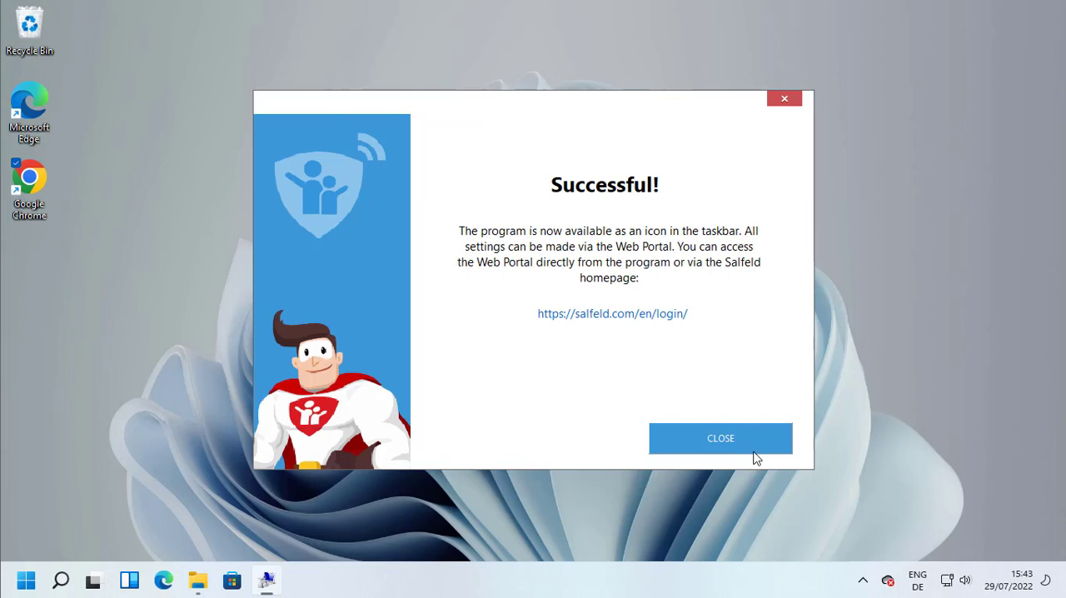
- Close the installer, check the tray apps and find Salfeld Child Control via Start search for 'child'
{"action": "left_click", "coordinate": [720, 438]}
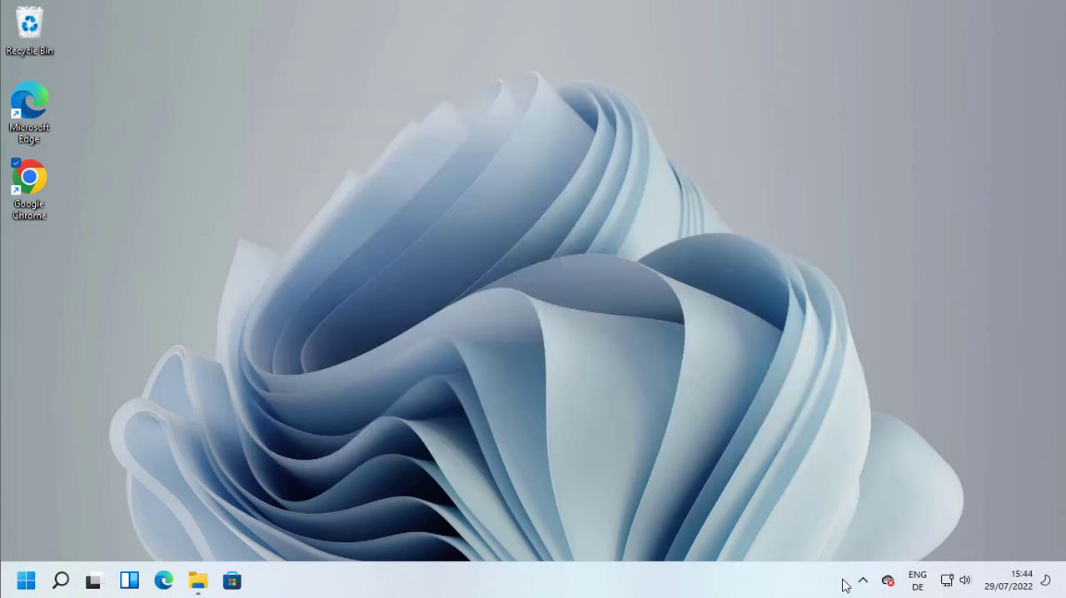
{"action": "mouse_move", "coordinate": [863, 580]}
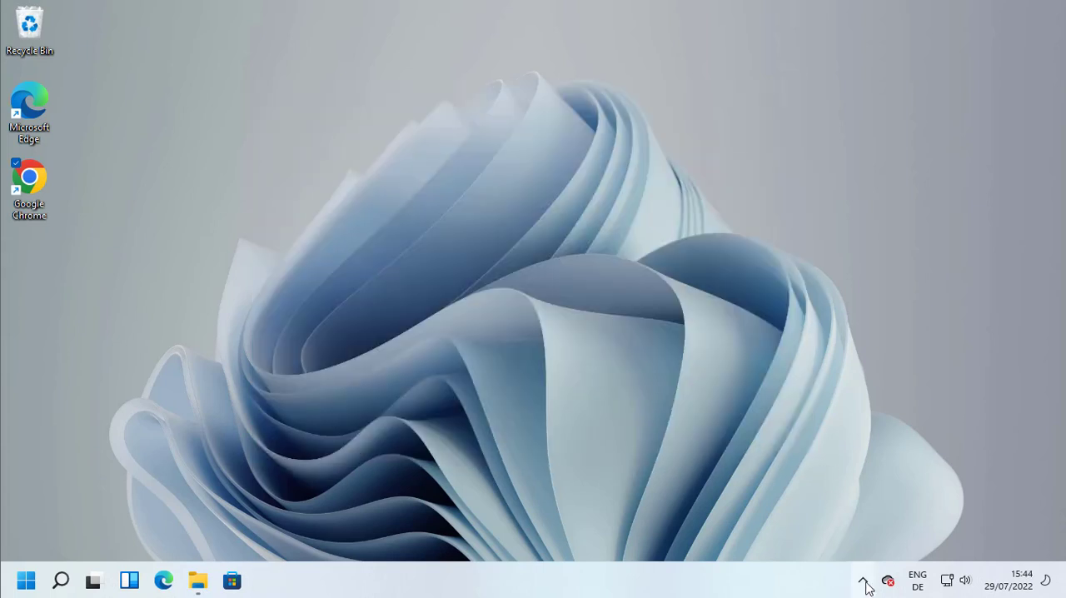
{"action": "left_click", "coordinate": [865, 580]}
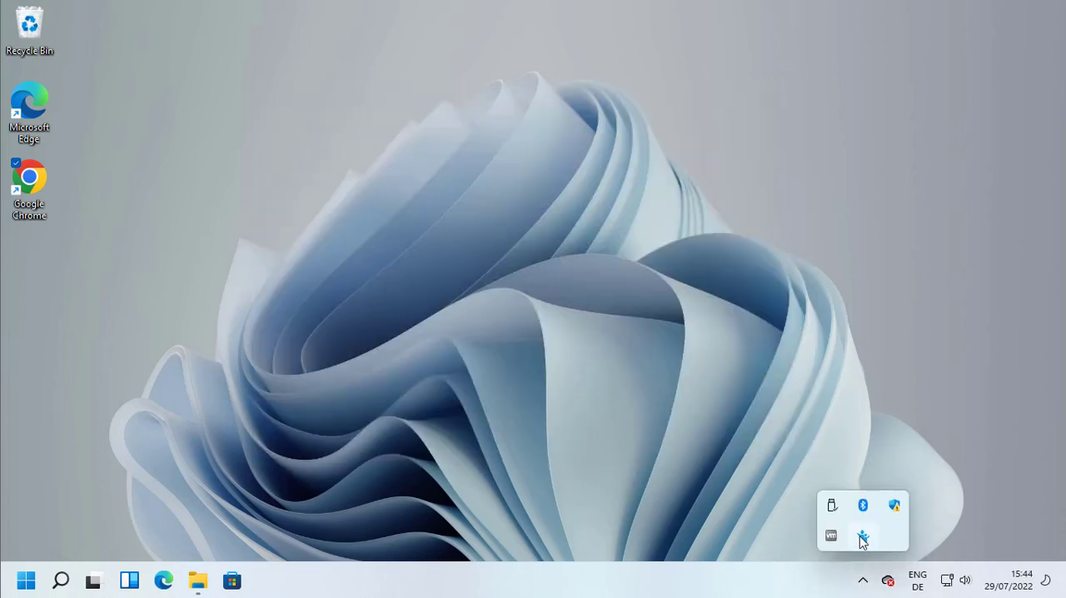
{"action": "left_click", "coordinate": [861, 540]}
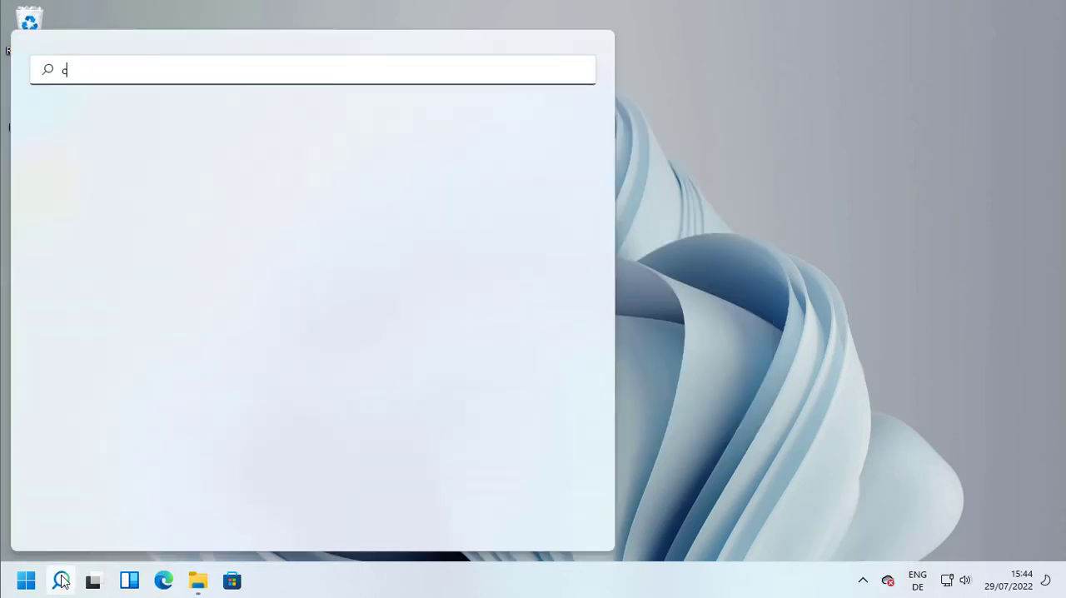
{"action": "type", "text": "hild"}
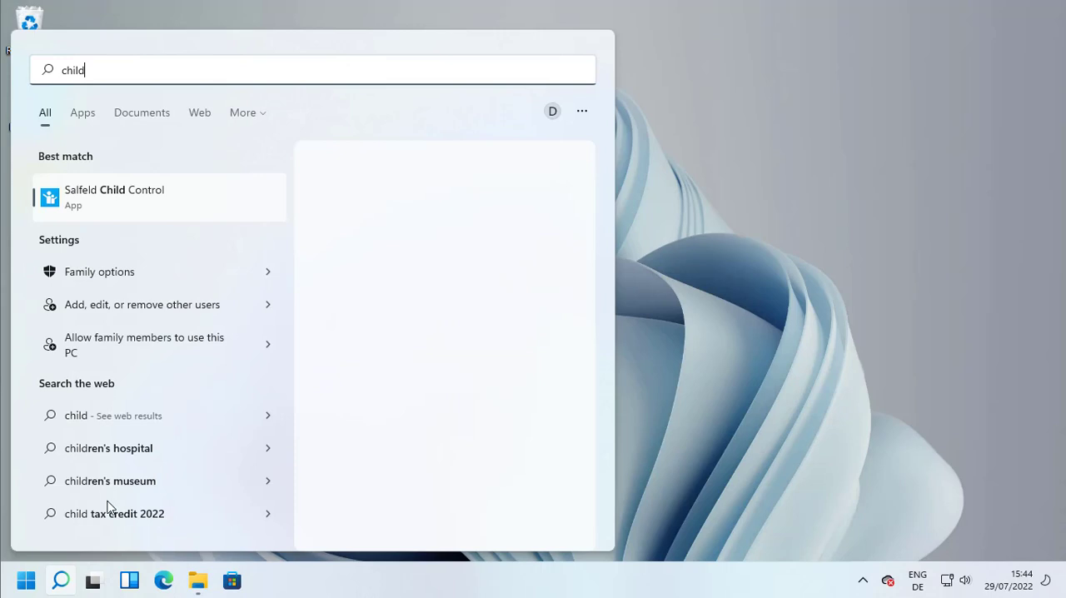
{"action": "left_click", "coordinate": [113, 197]}
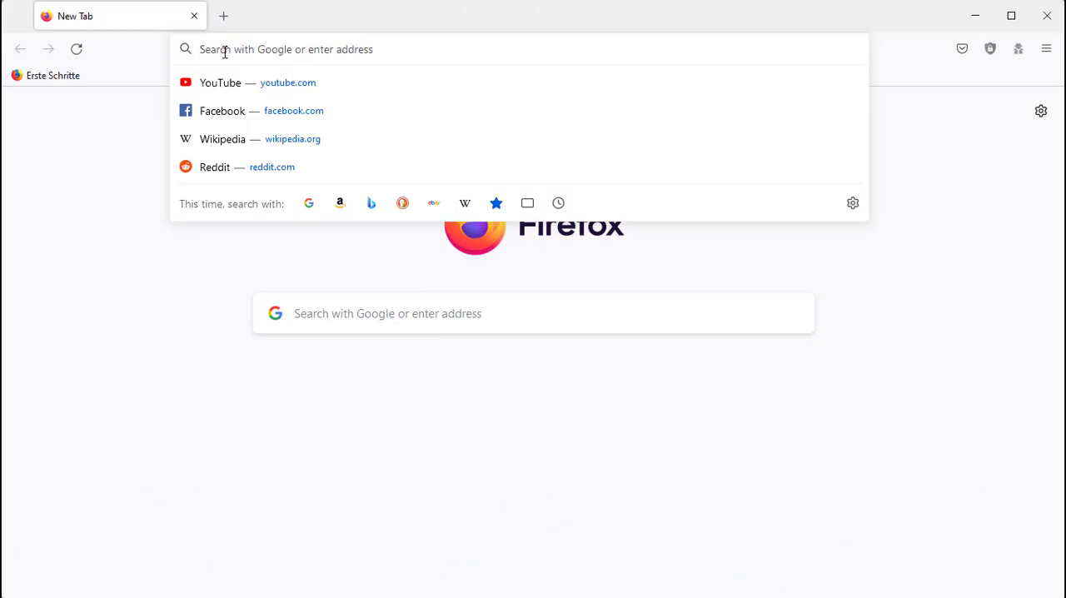
- Go to salfeld.com, open the Login portal and enter username 'demo' with its password
{"action": "type", "text": "salfeld.com/en/"}
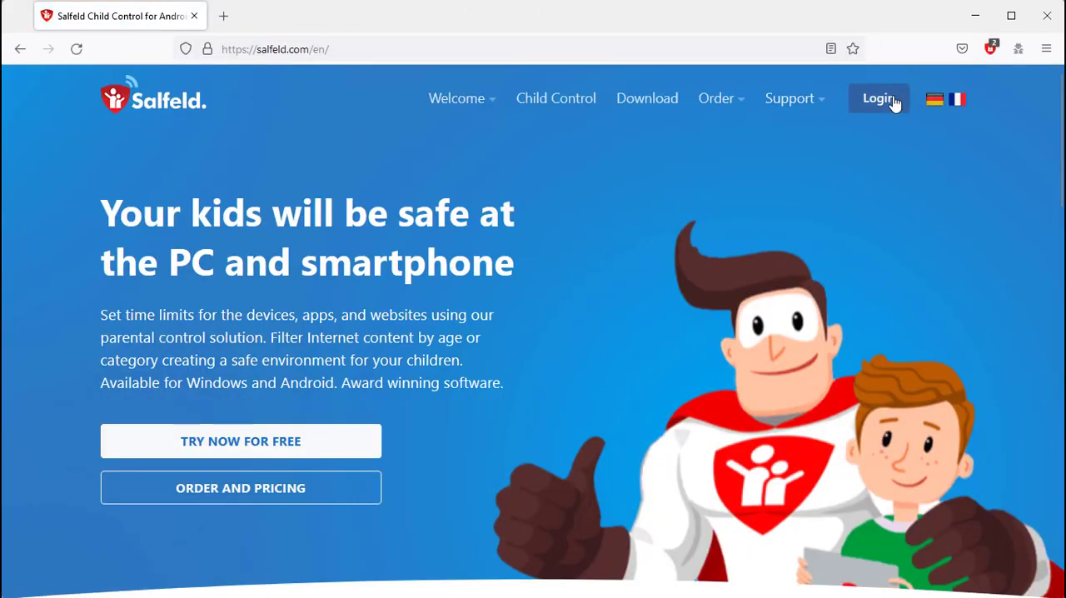
{"action": "left_click", "coordinate": [880, 96]}
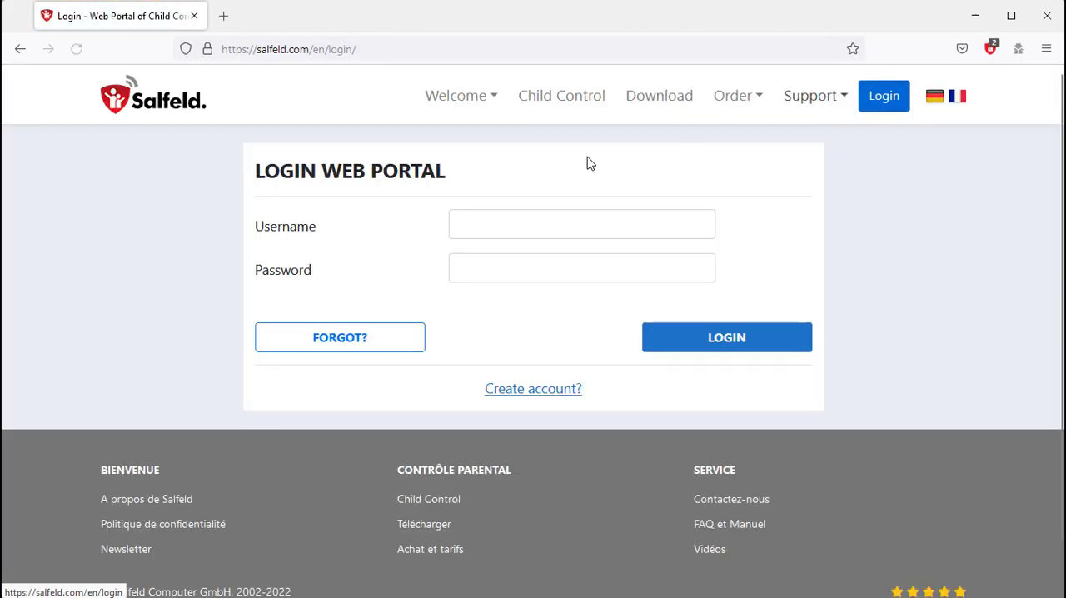
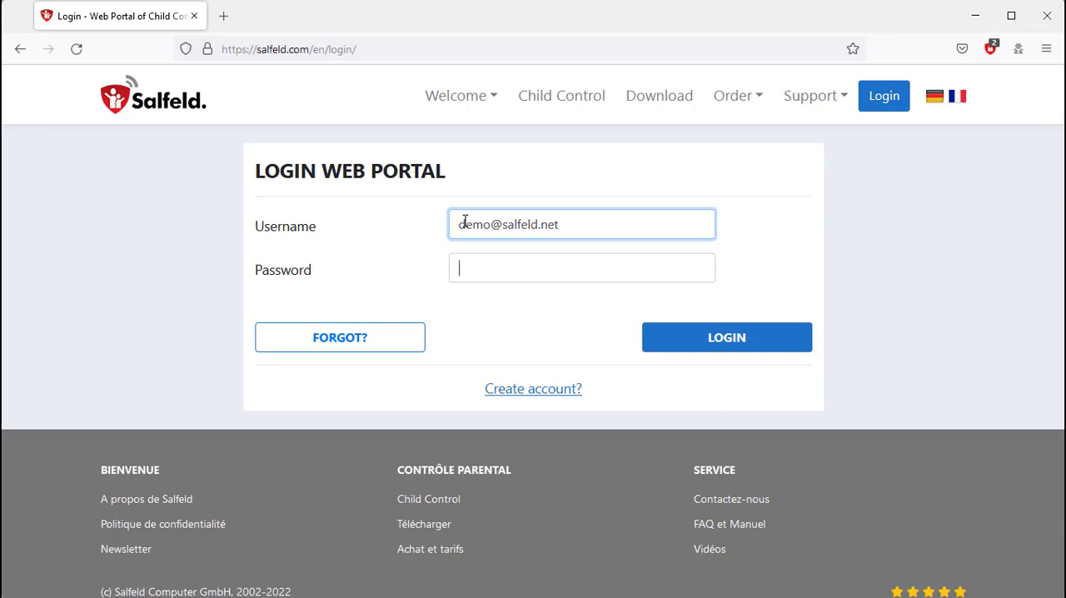
{"action": "type", "text": "•••••"}
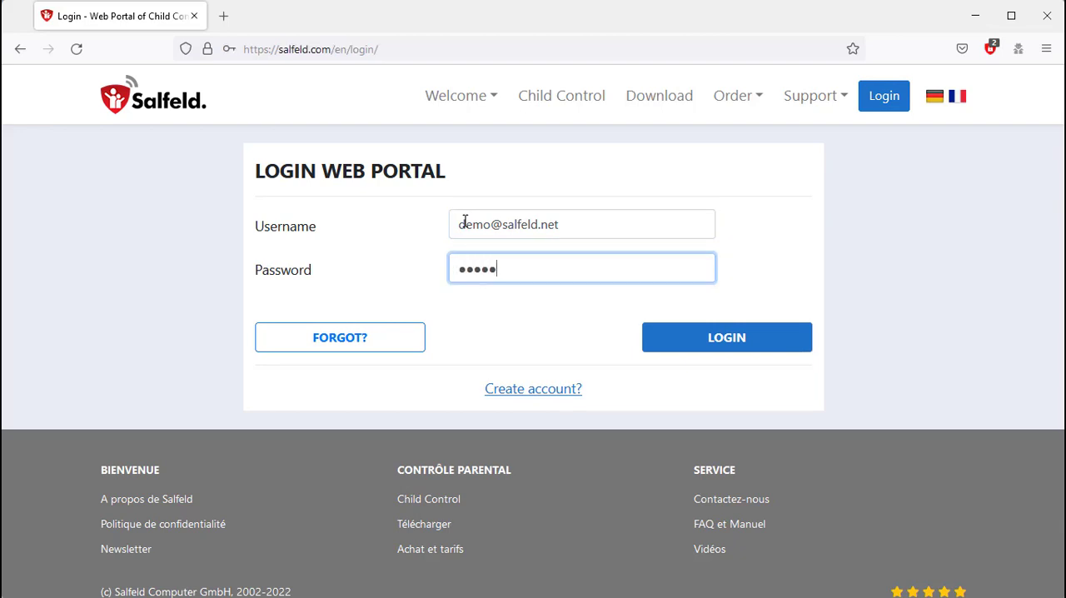